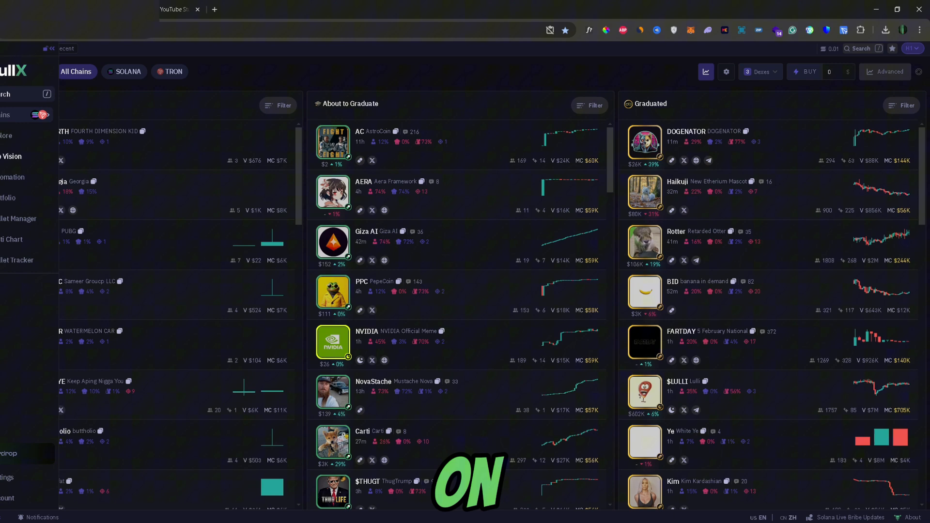
Go to the Wallet Manager page from the left sidebar
scroll(up, 3)
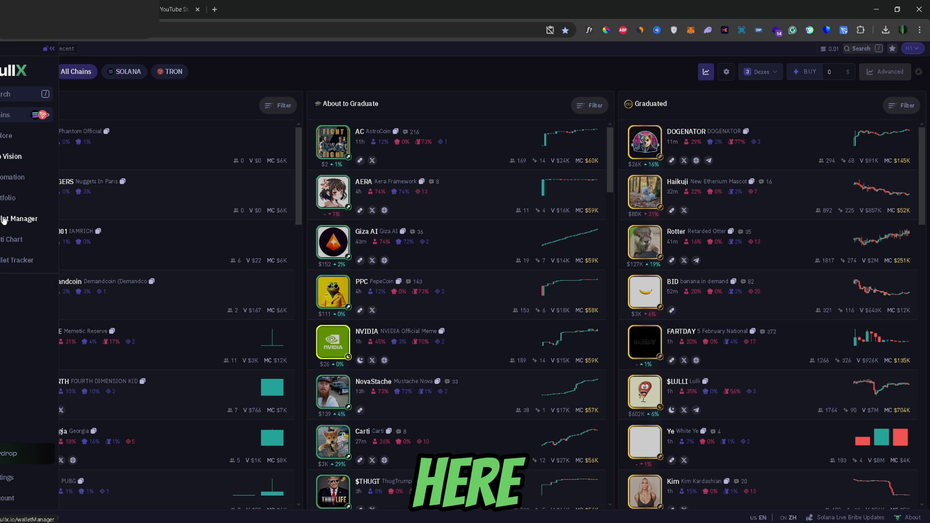
click(20, 218)
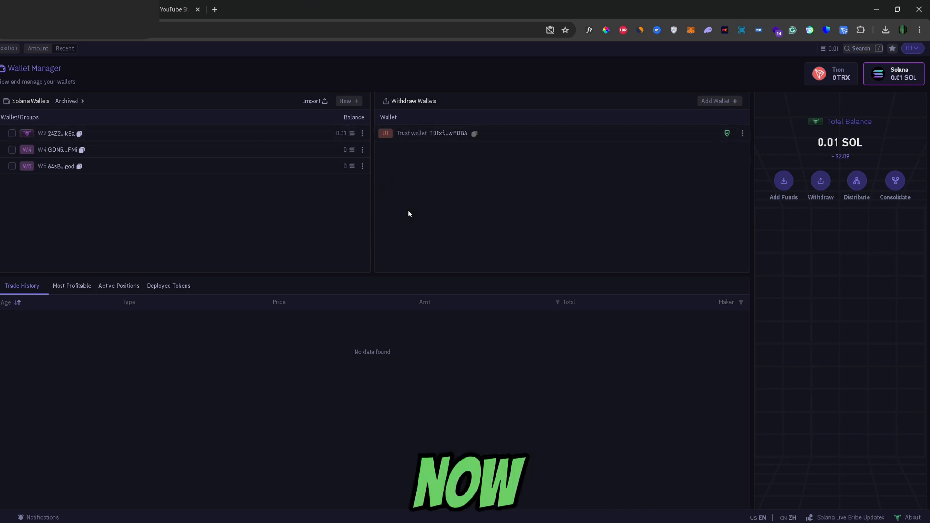
mouse_move(783, 109)
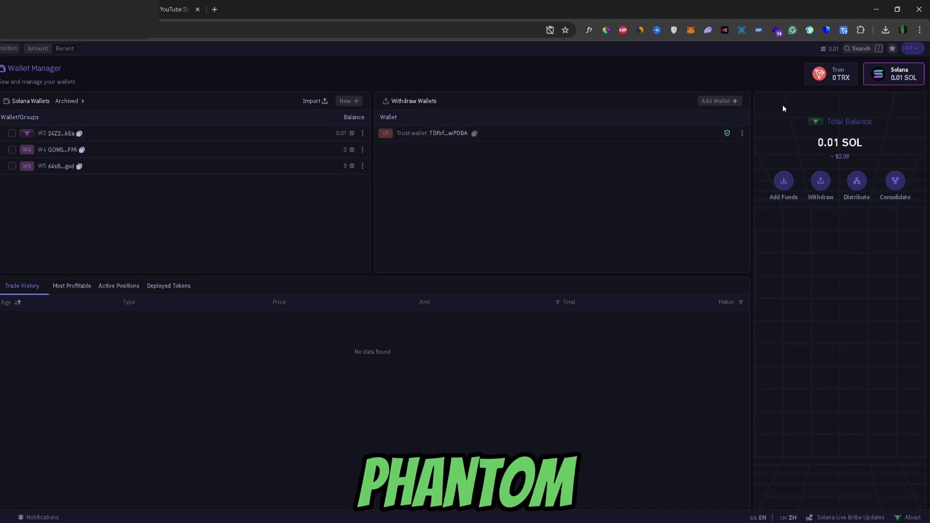
mouse_move(473, 106)
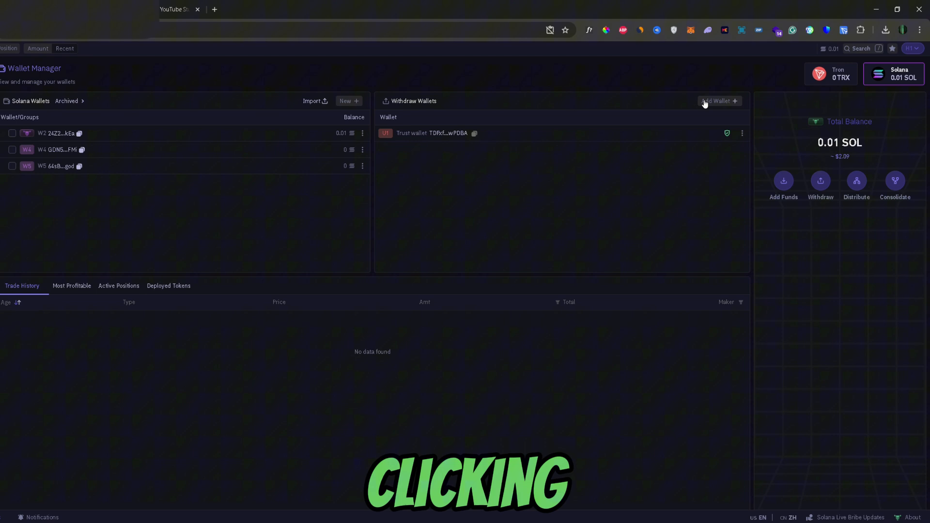
Start a new Solana withdraw wallet and name it 'Phantom'
click(720, 100)
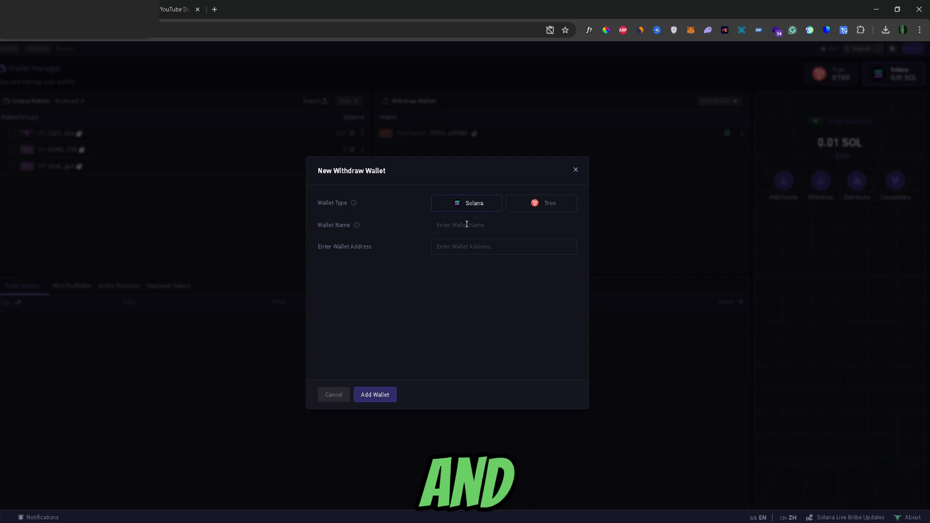
text(P)
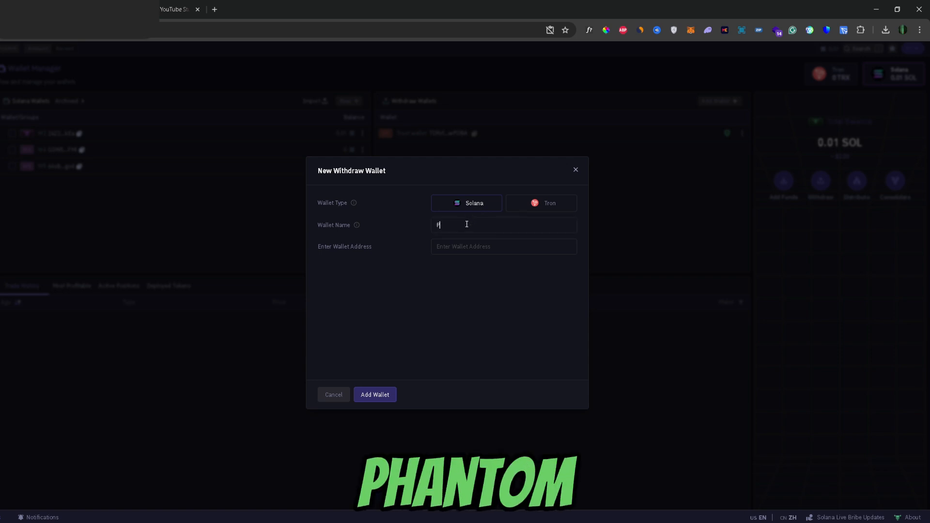
text(hantom)
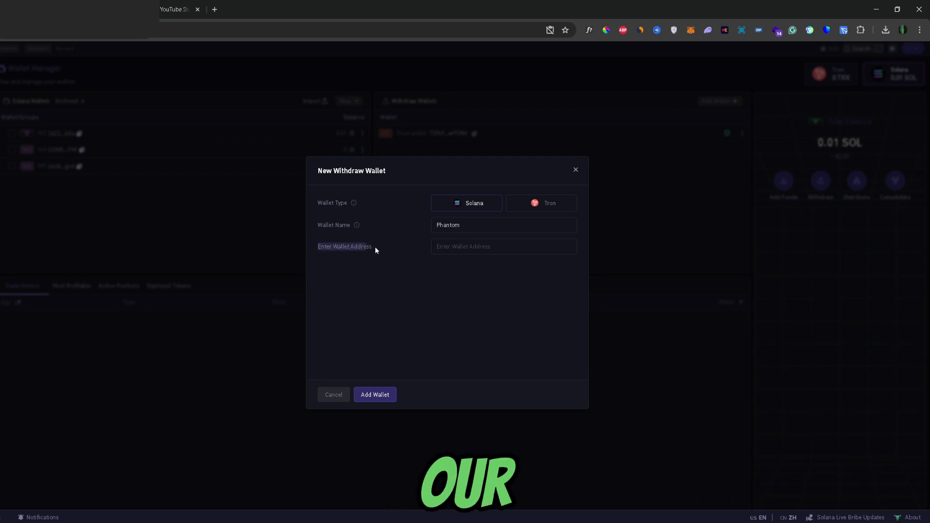
mouse_move(406, 271)
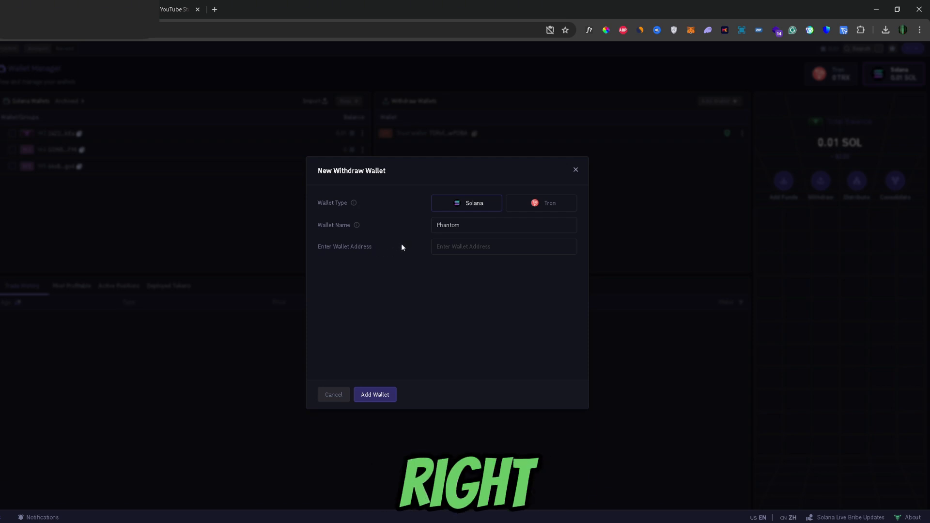
mouse_move(707, 30)
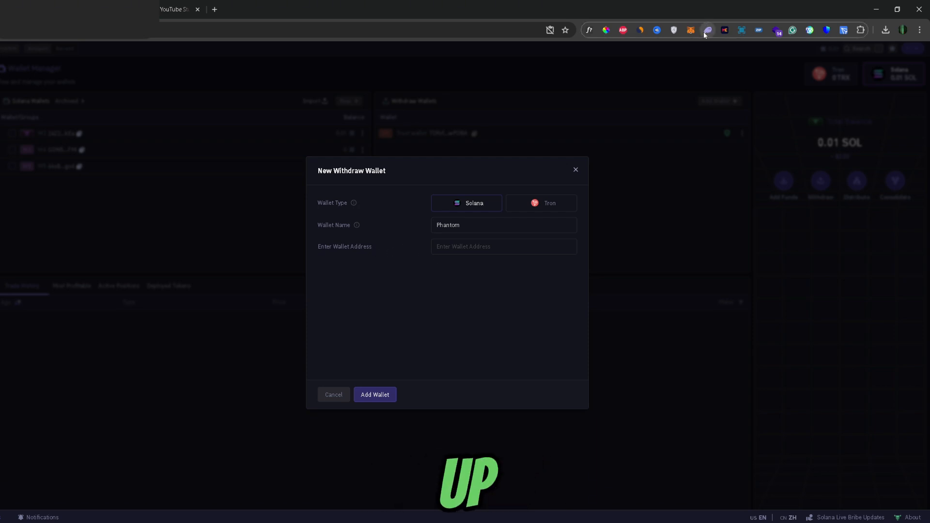
Copy the Solana account address from the Phantom extension and close its popup
click(707, 30)
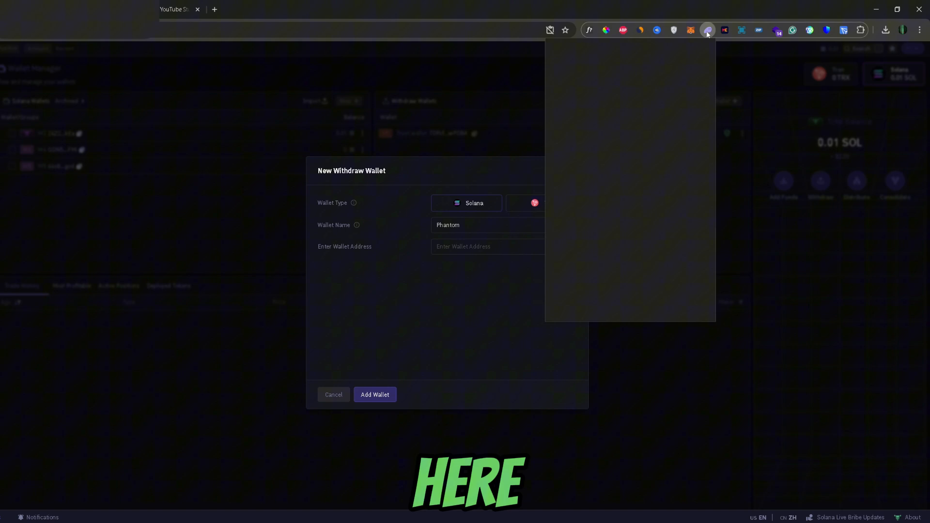
click(706, 30)
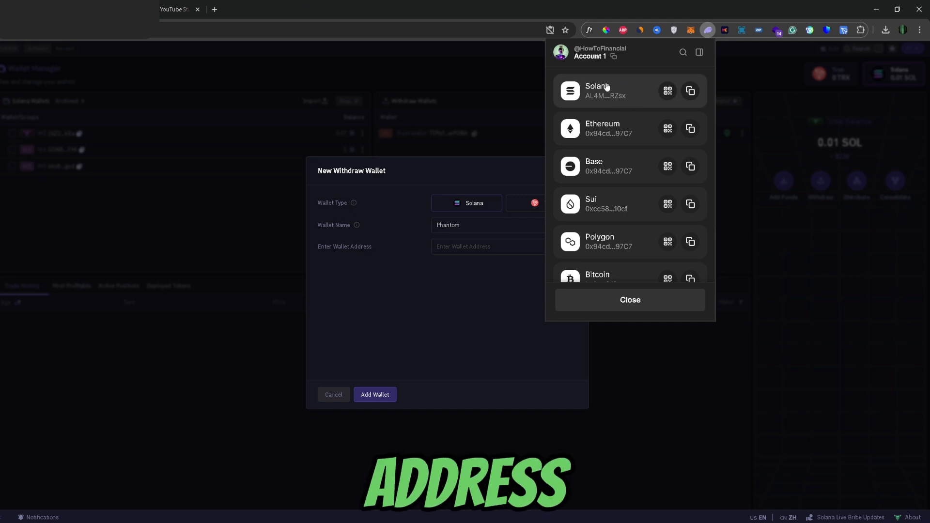
click(689, 91)
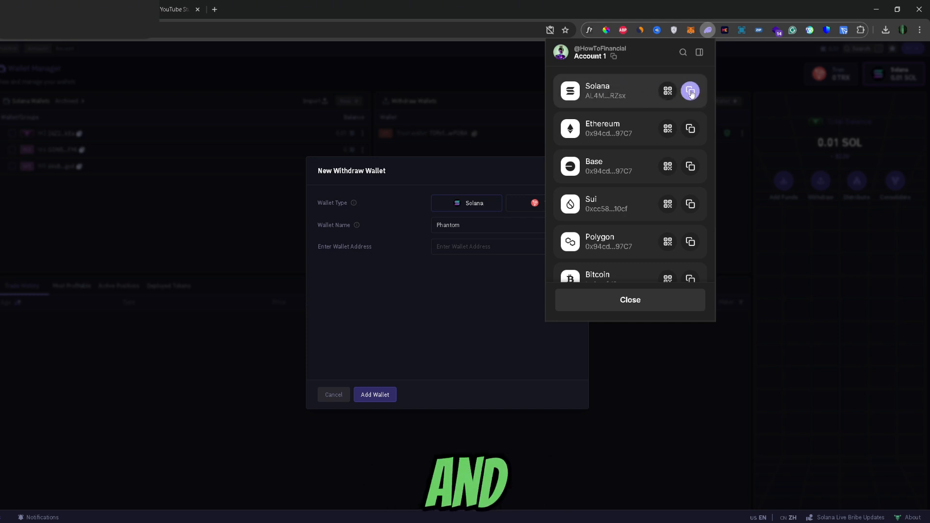
click(689, 92)
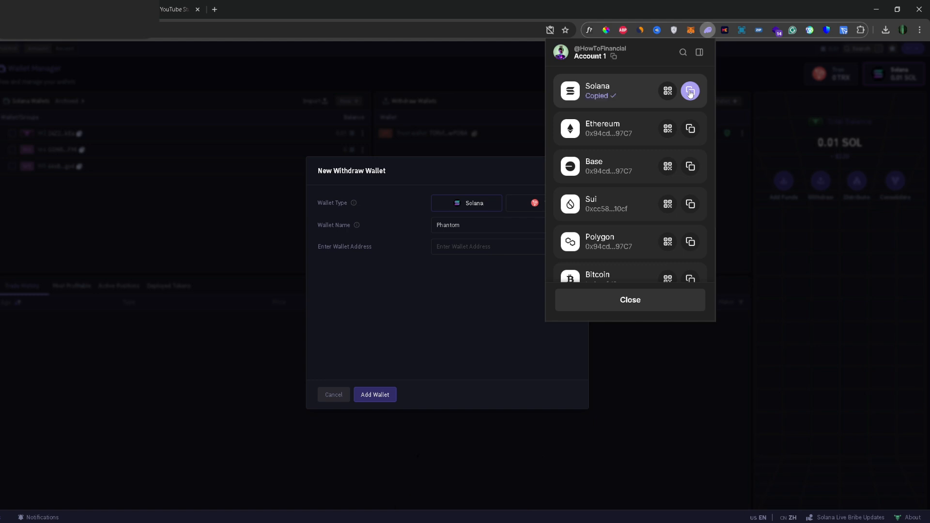
mouse_move(653, 305)
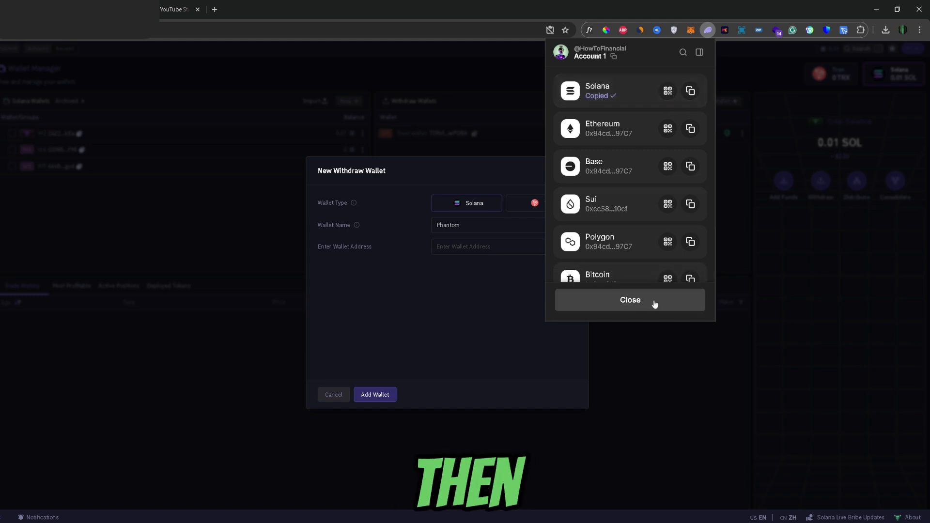
click(629, 300)
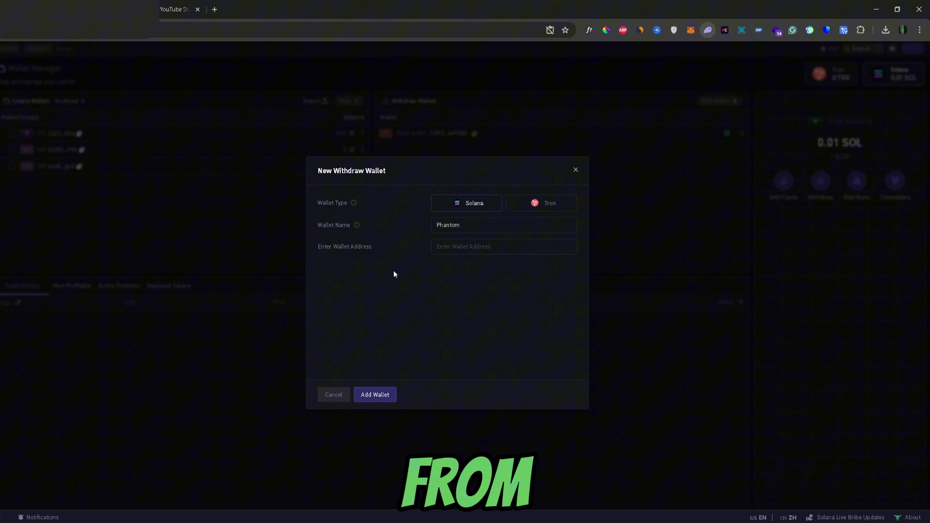
Paste the copied Solana address and save the Phantom withdraw wallet
click(502, 246)
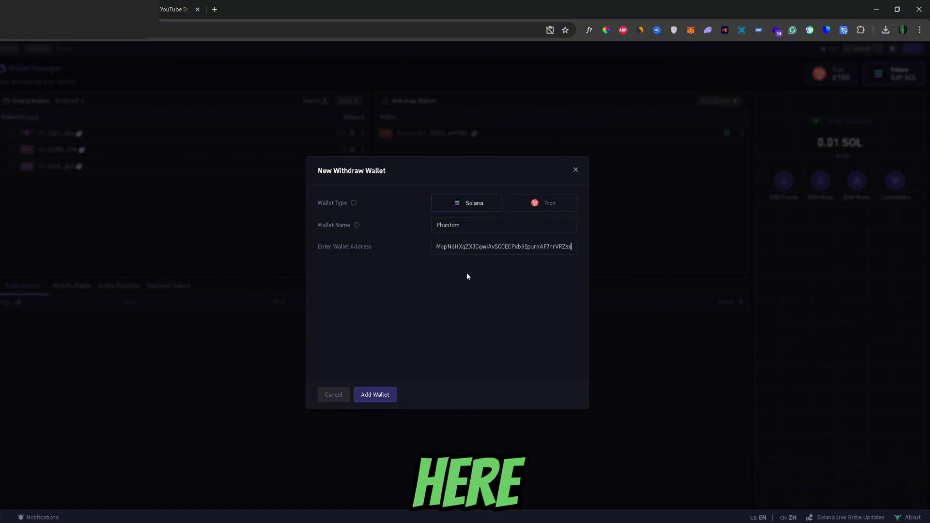
text(AL4)
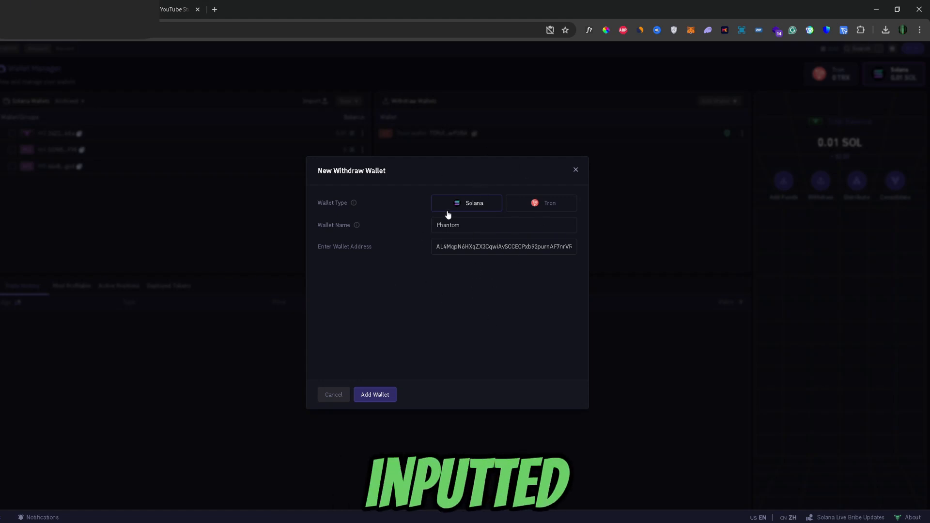
mouse_move(359, 341)
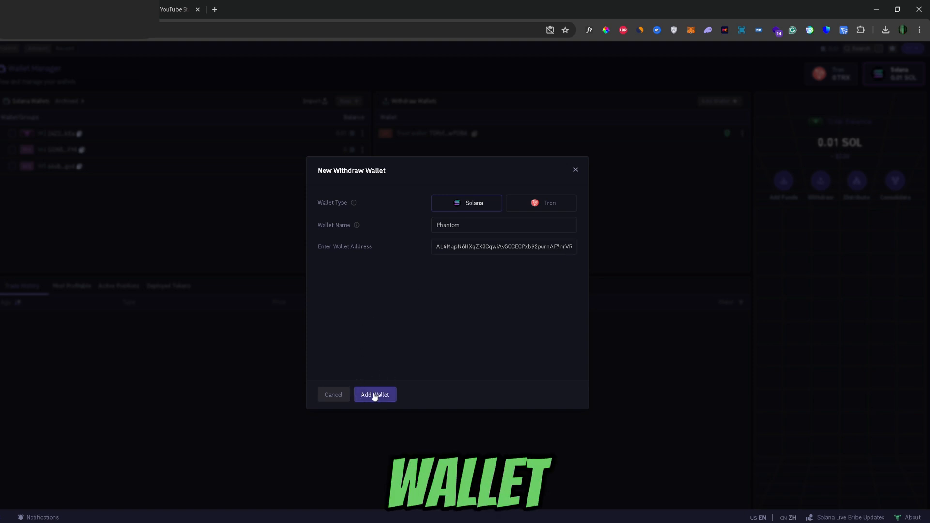
click(375, 394)
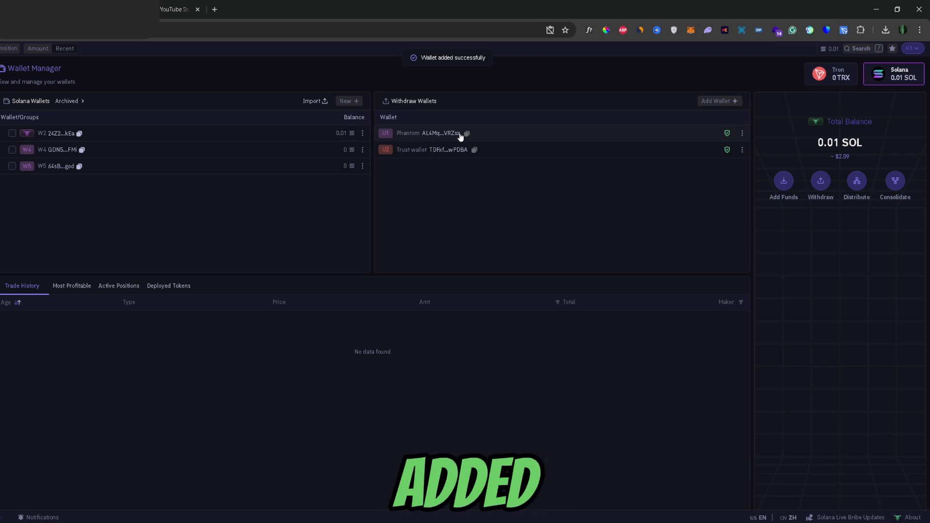
mouse_move(600, 204)
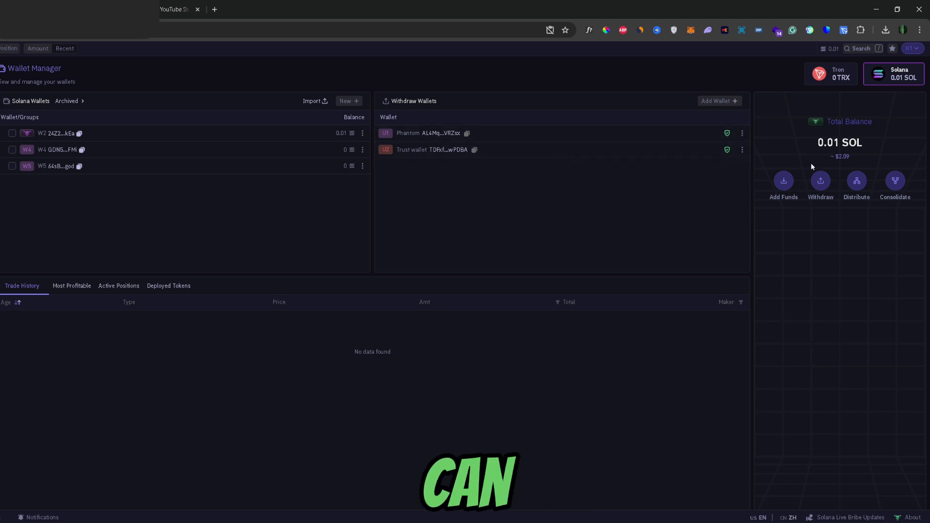
mouse_move(839, 173)
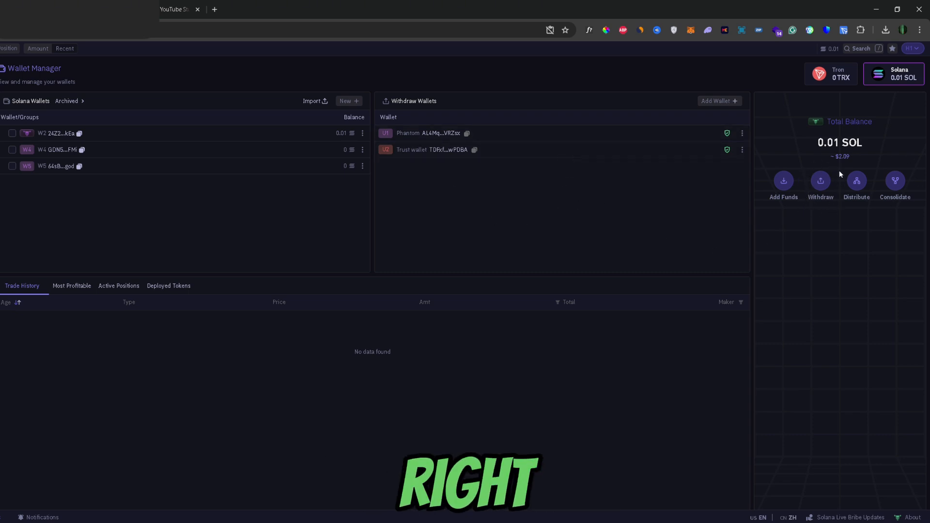
Start a SOL withdrawal with wallet W2 as the source
click(820, 184)
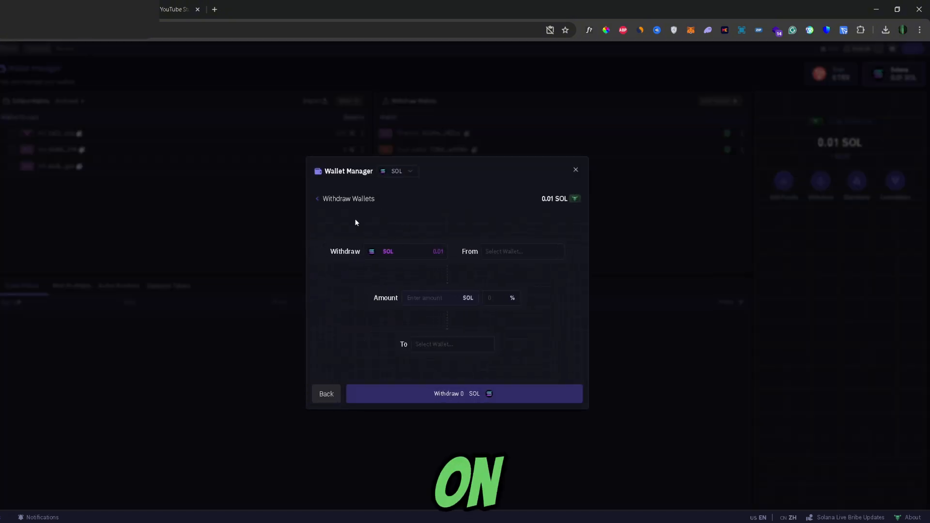
mouse_move(423, 249)
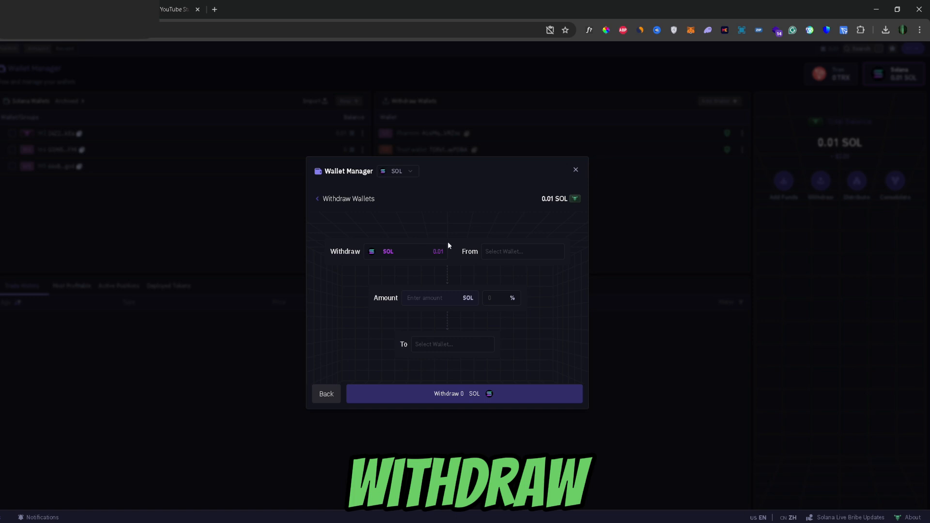
mouse_move(445, 245)
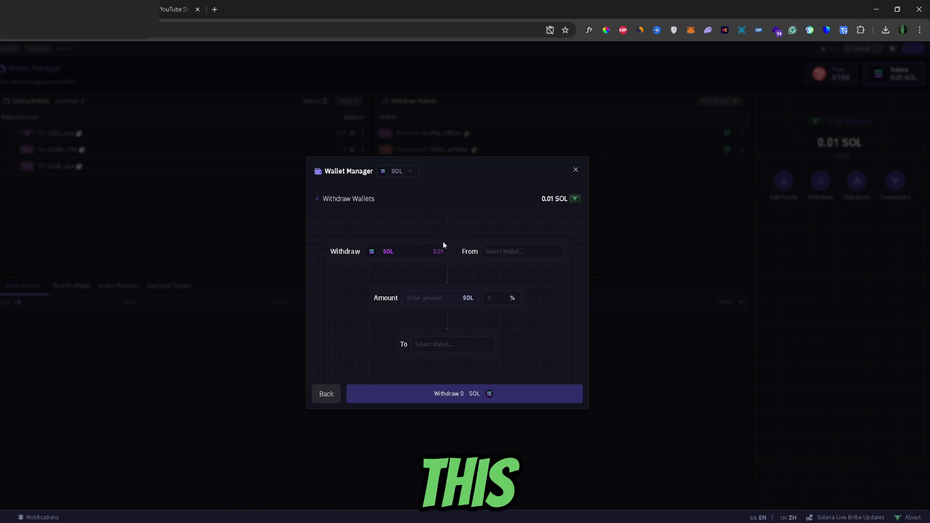
mouse_move(498, 254)
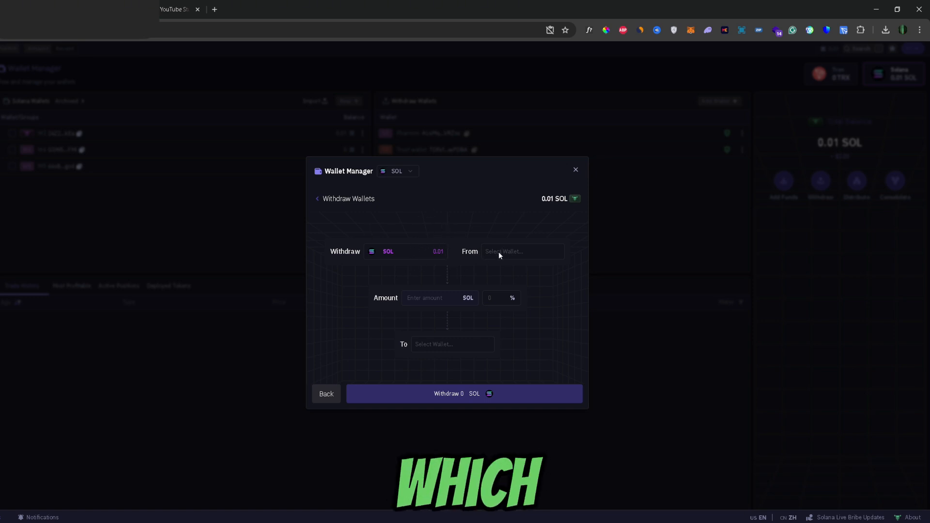
mouse_move(505, 249)
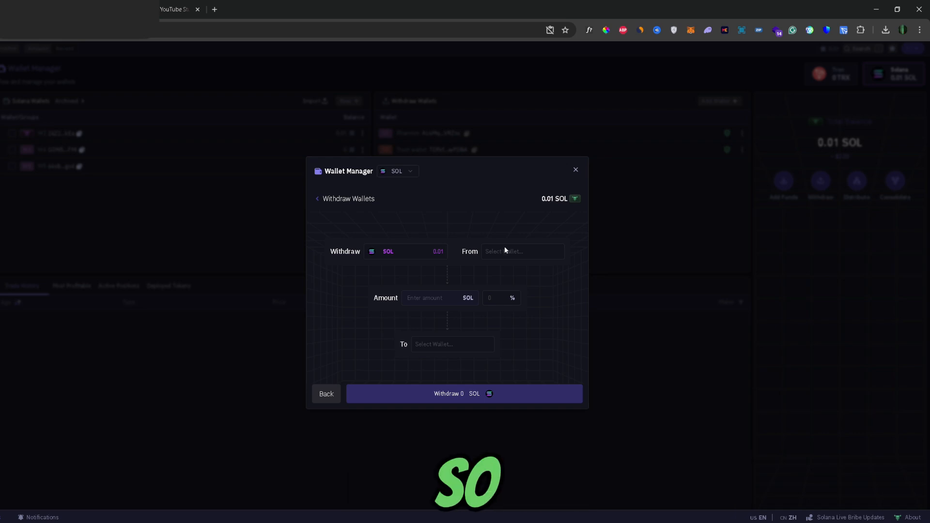
click(521, 251)
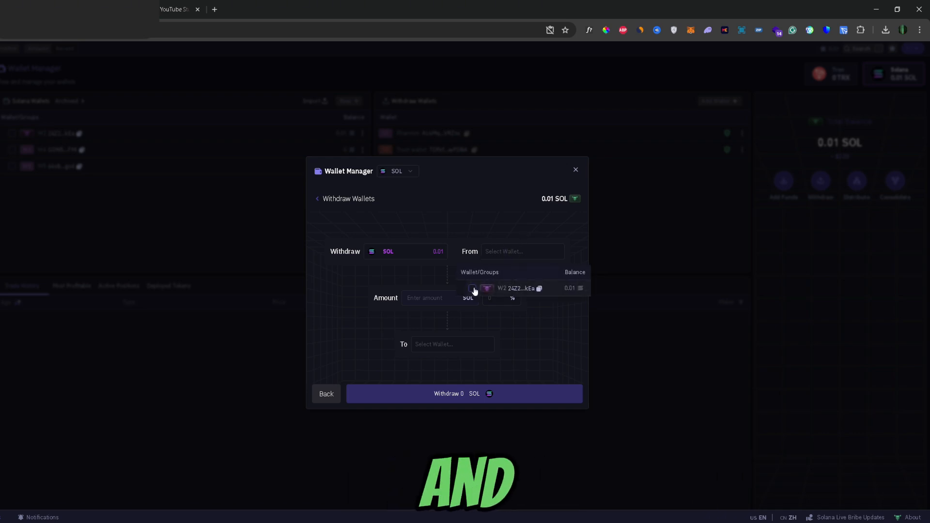
click(473, 289)
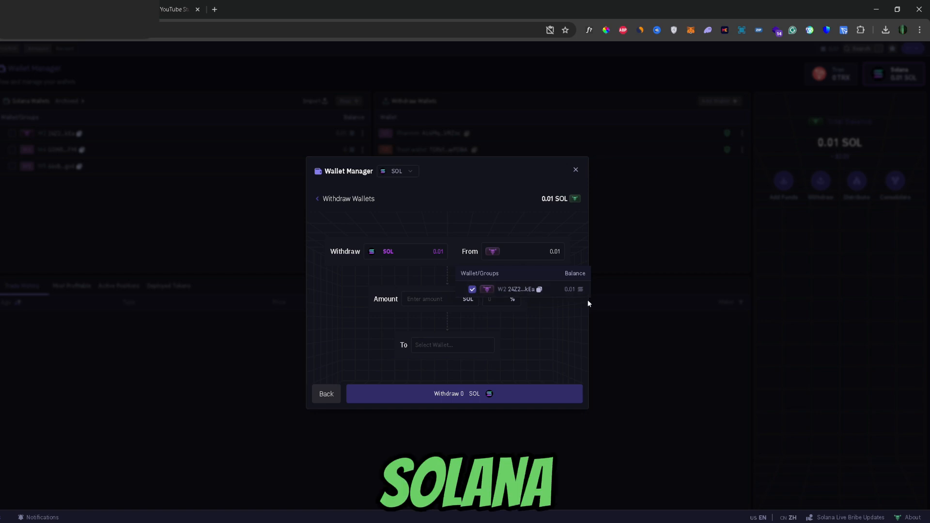
mouse_move(556, 300)
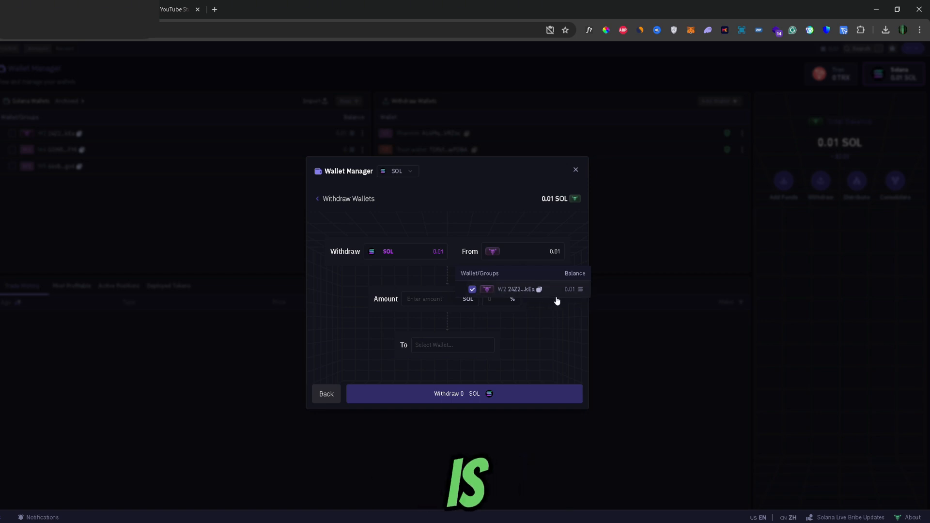
mouse_move(571, 300)
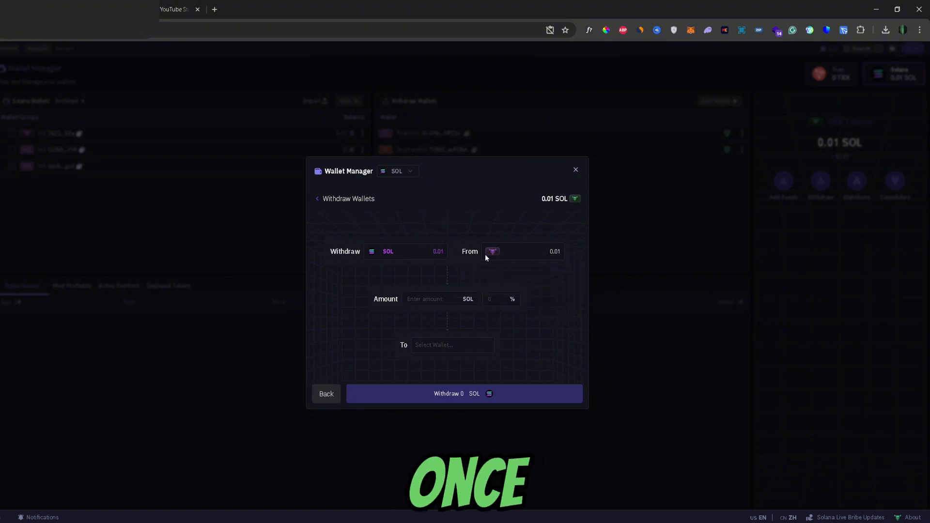
mouse_move(534, 262)
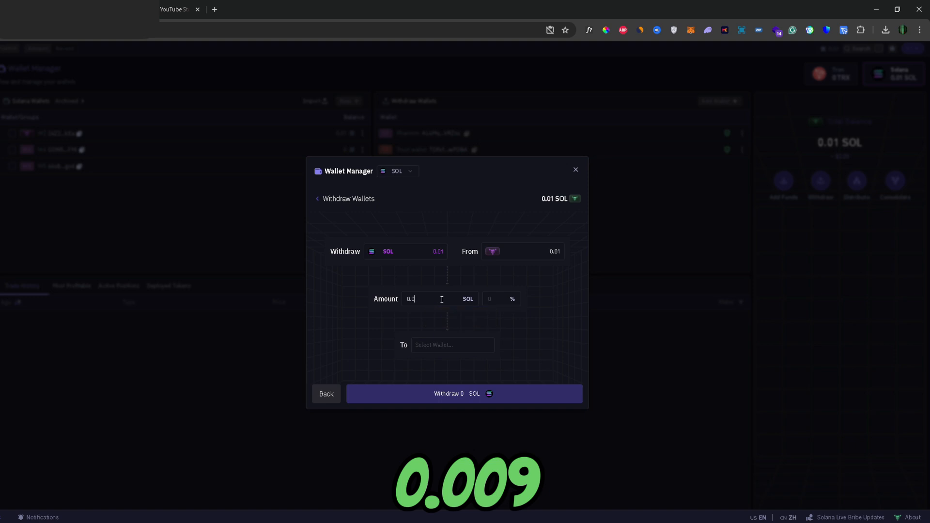
Set the amount to 0.009 SOL and Phantom as the destination wallet
text(09)
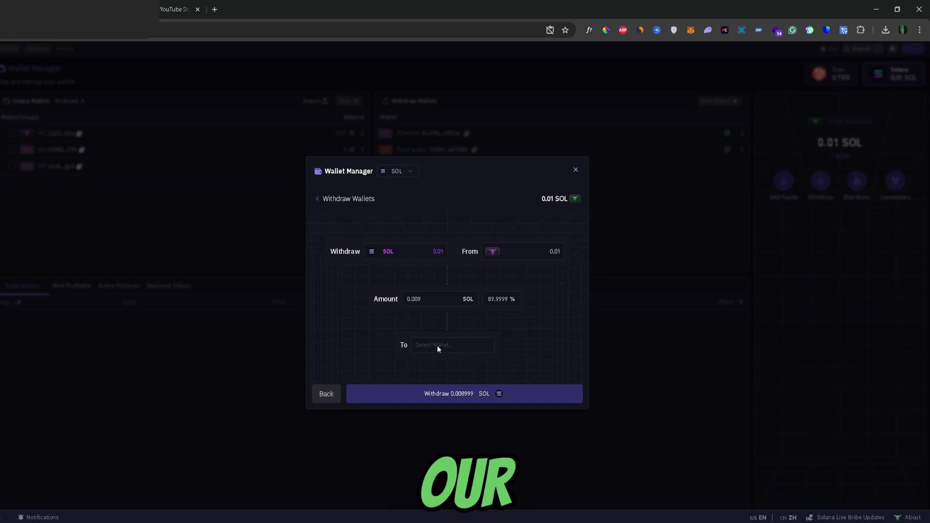
click(451, 345)
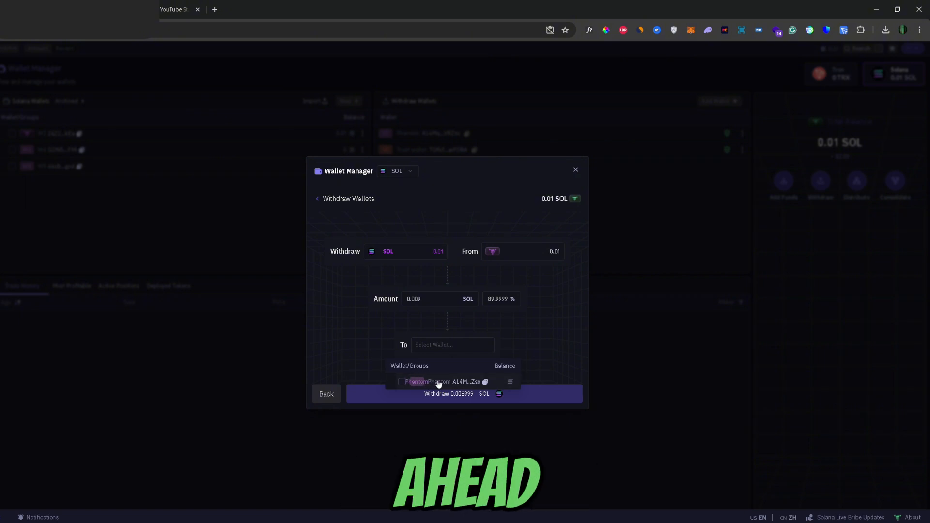
click(438, 382)
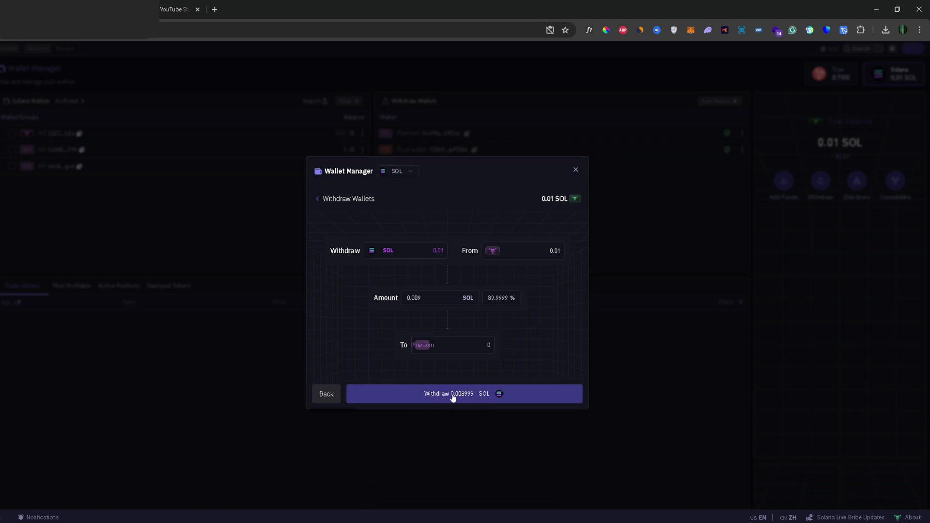
Submit the 0.008999 SOL withdrawal and proceed with the simulated transaction, which fails with an unknown error
click(464, 393)
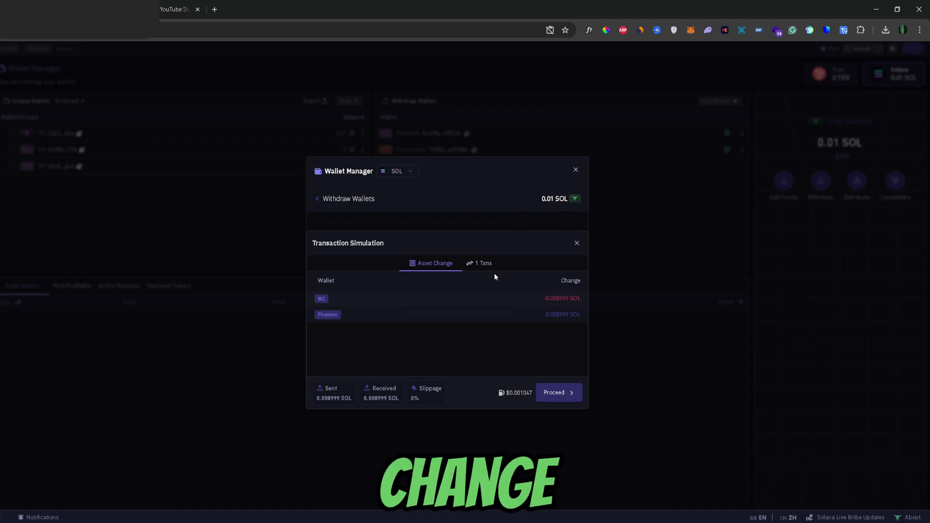
mouse_move(516, 339)
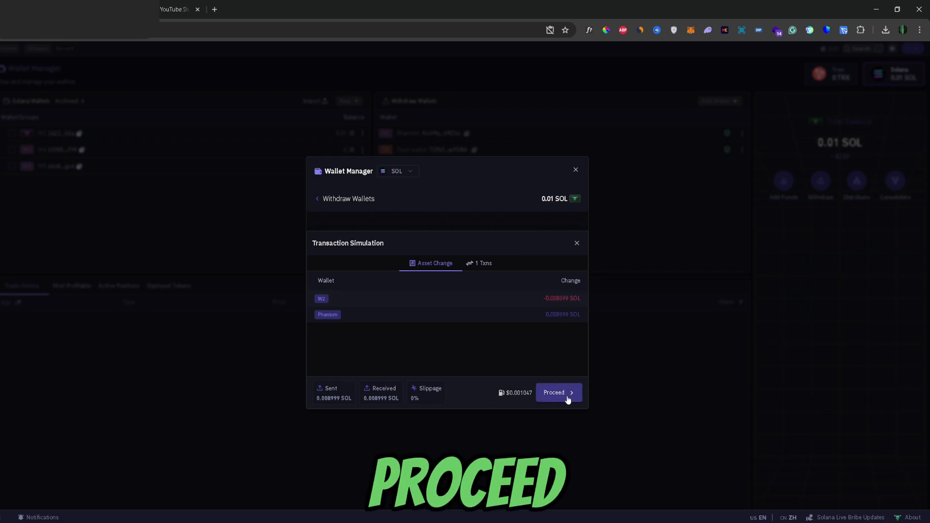
click(553, 392)
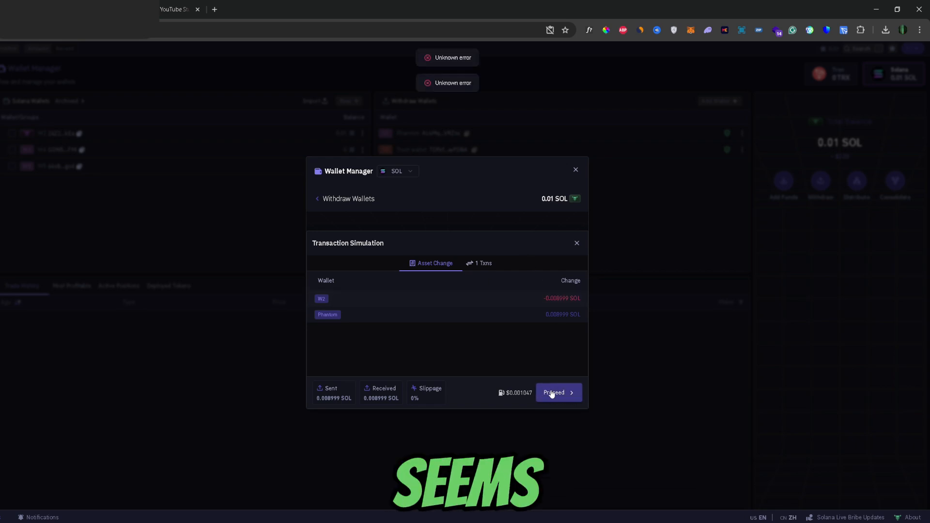
mouse_move(538, 354)
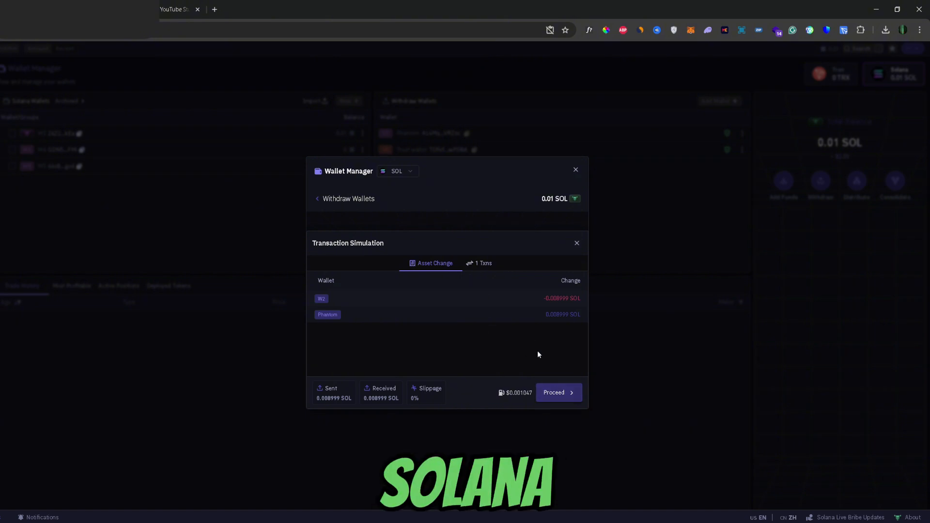
mouse_move(525, 243)
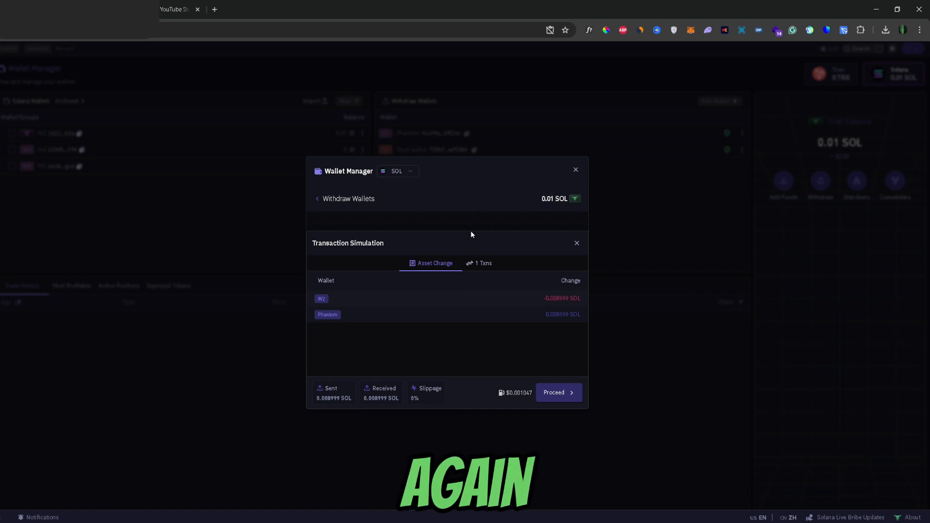
mouse_move(470, 328)
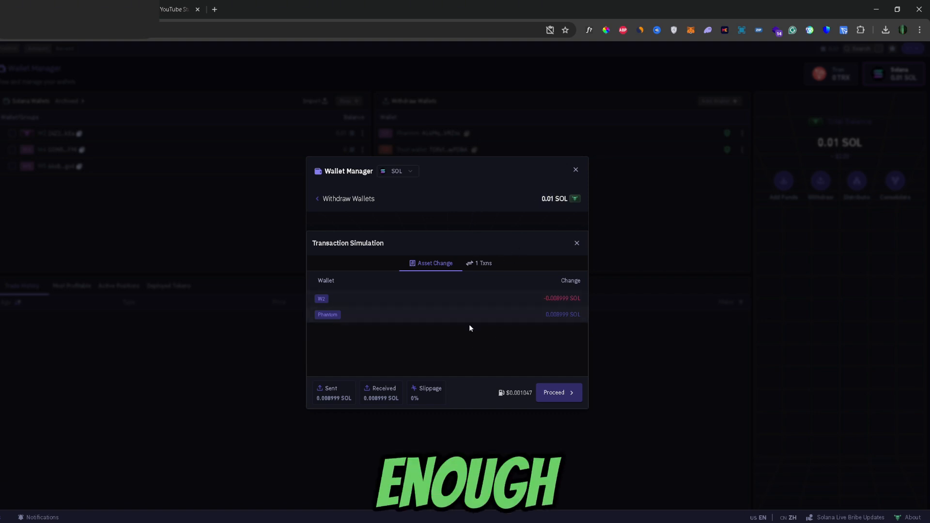
mouse_move(503, 366)
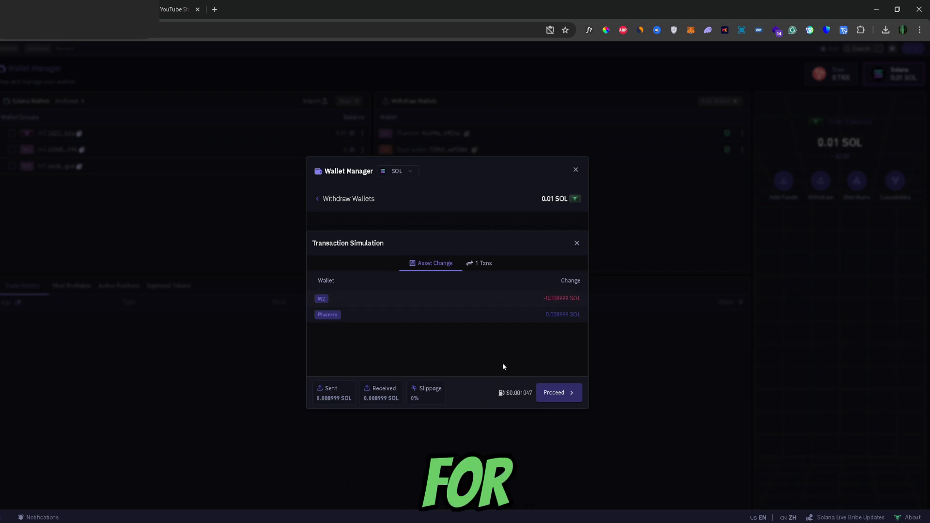
mouse_move(594, 355)
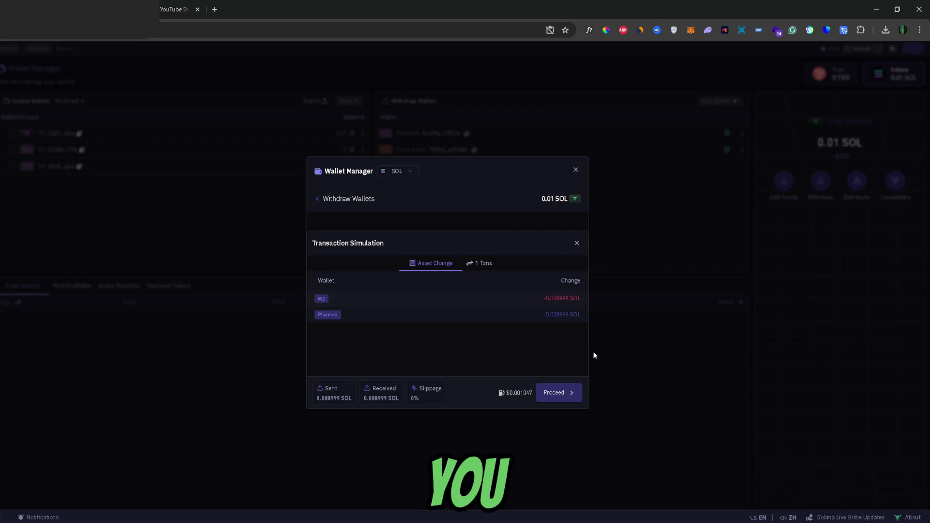
mouse_move(574, 170)
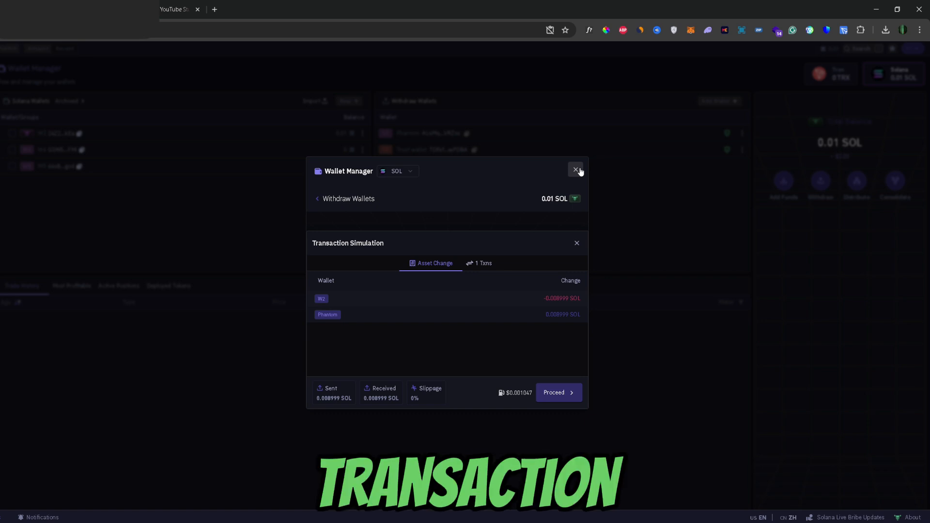
Close the withdrawal window, returning to Wallet Manager with Phantom and Trust wallet listed
click(574, 171)
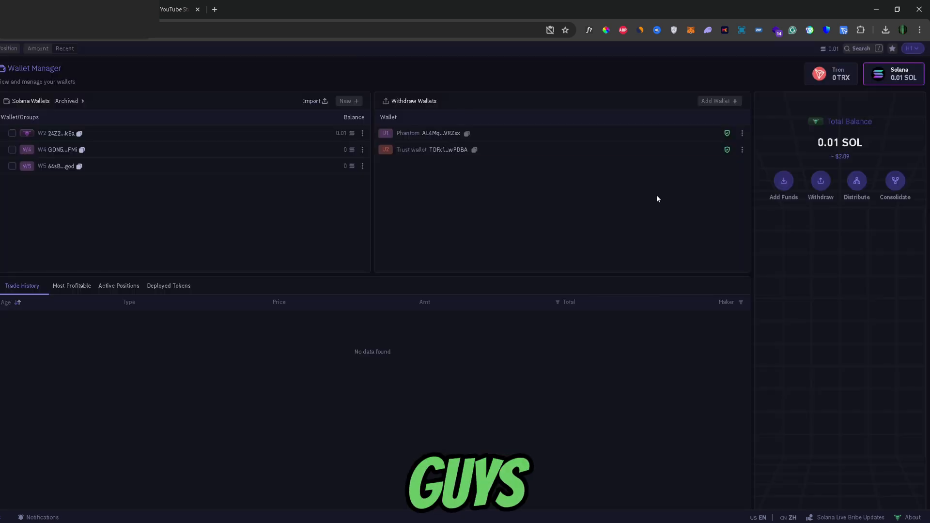
mouse_move(391, 155)
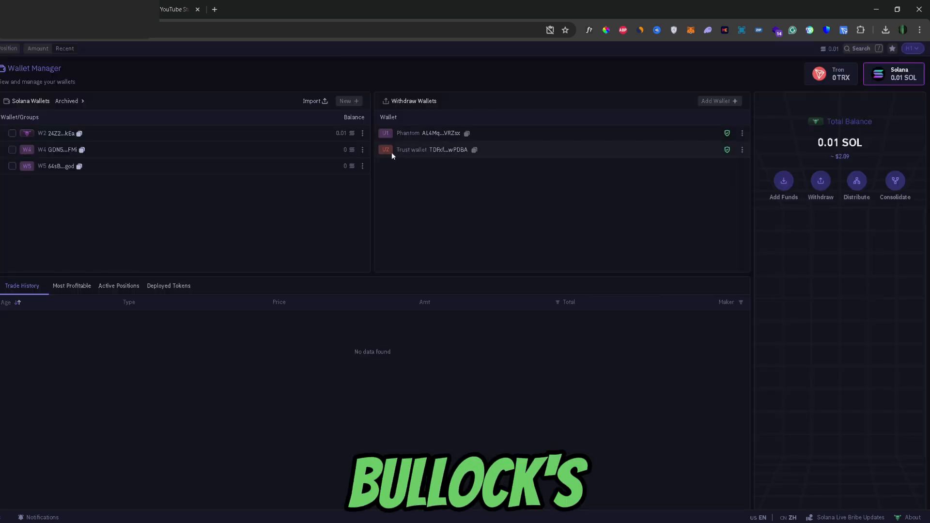
mouse_move(585, 231)
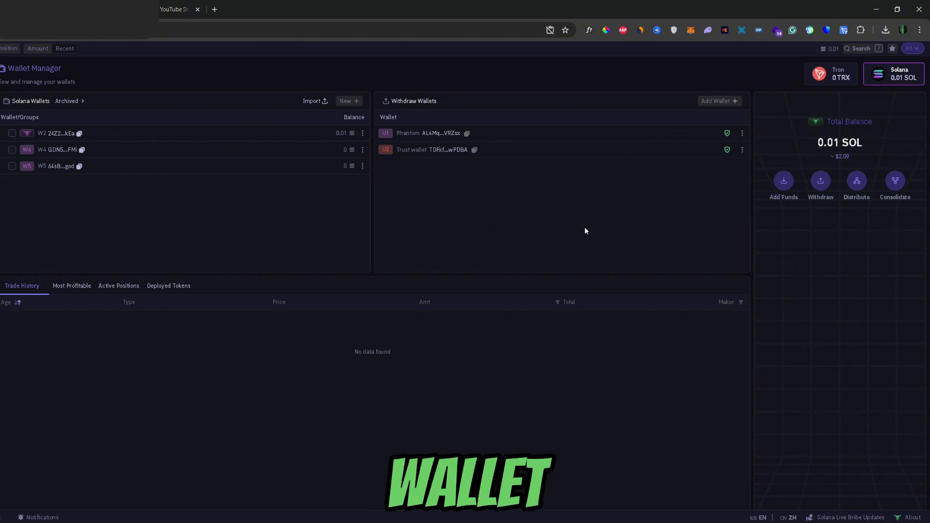